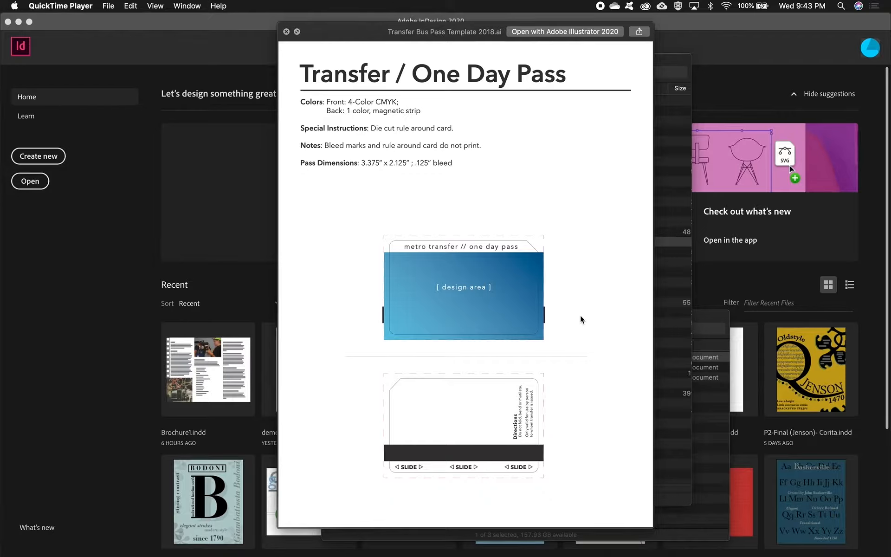
{"action": "mouse_move", "coordinate": [412, 374]}
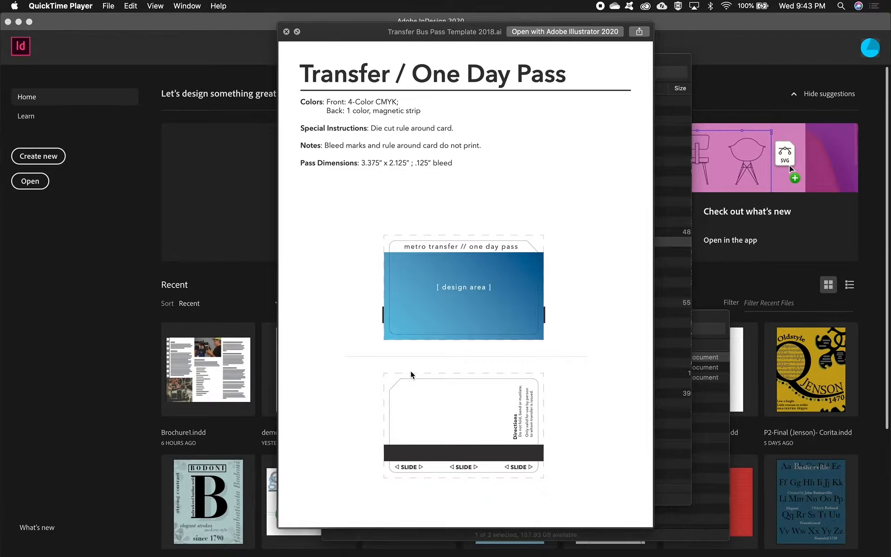
{"action": "mouse_move", "coordinate": [361, 215]}
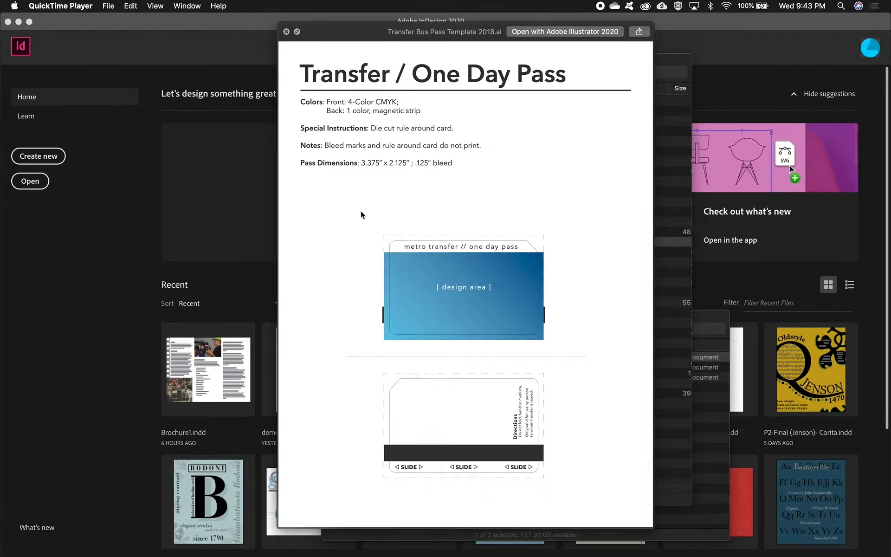
{"action": "mouse_move", "coordinate": [420, 172]}
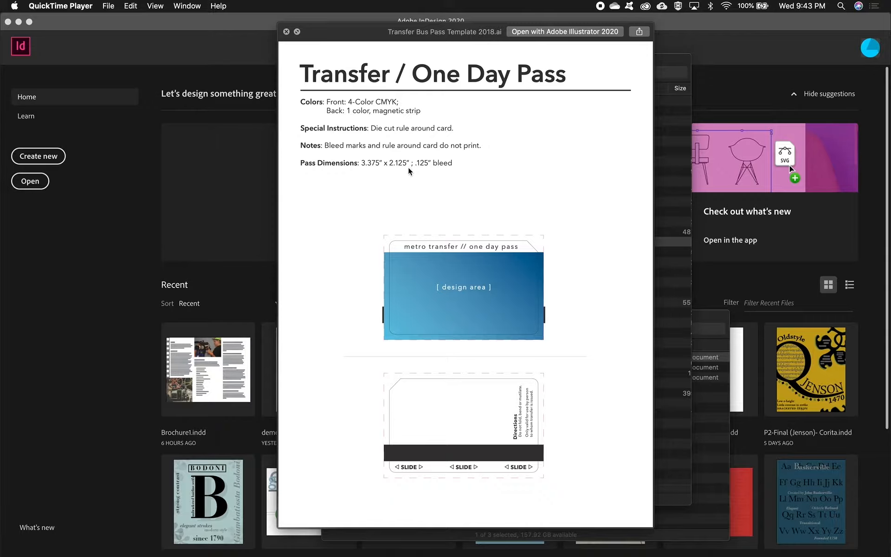
{"action": "mouse_move", "coordinate": [417, 181]}
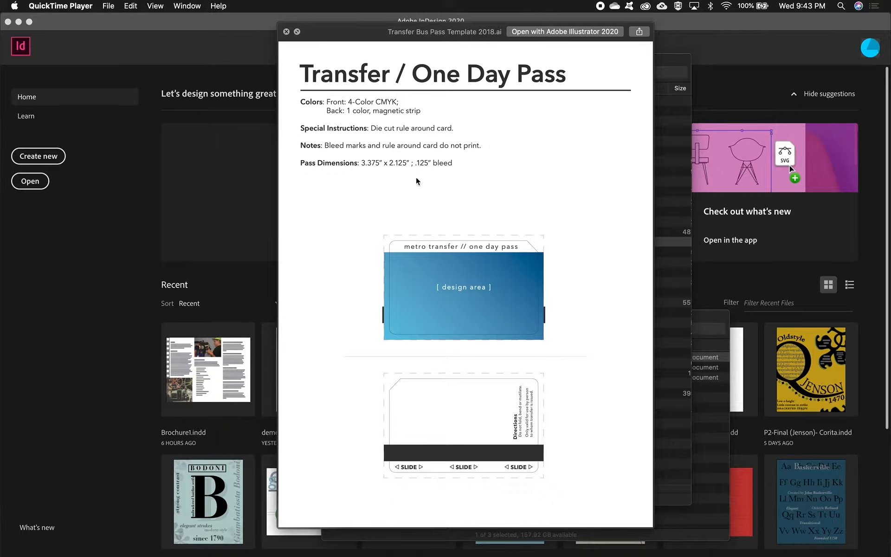
{"action": "mouse_move", "coordinate": [399, 216]}
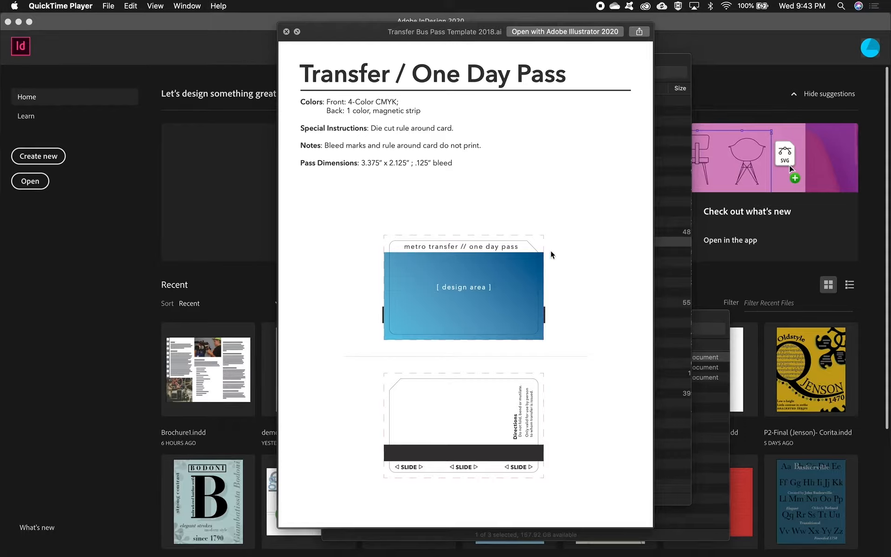
{"action": "mouse_move", "coordinate": [495, 253]}
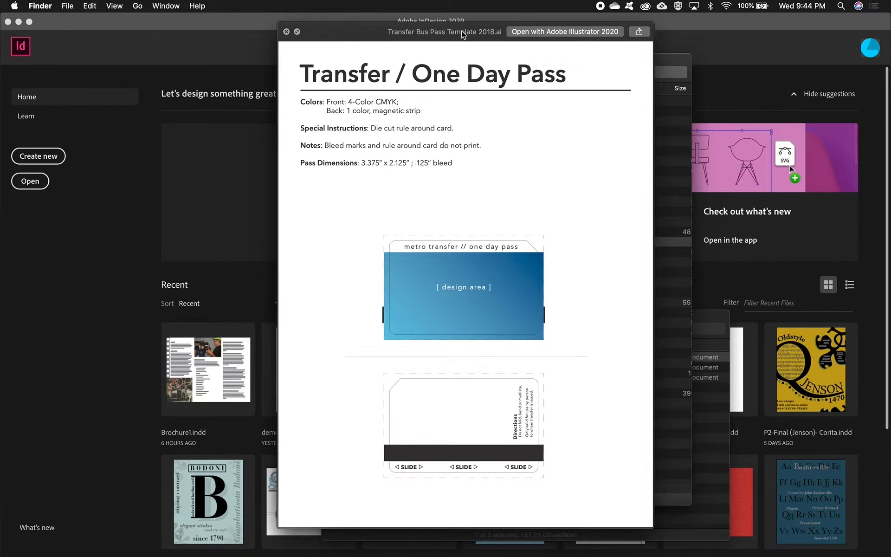
Close the bus pass template preview and start a new Print document
{"action": "left_click", "coordinate": [287, 31]}
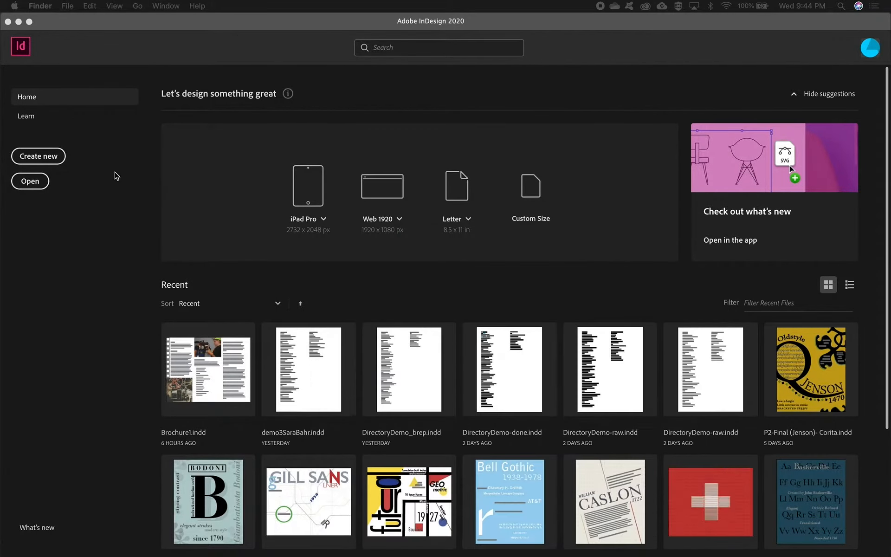
{"action": "left_click", "coordinate": [38, 156]}
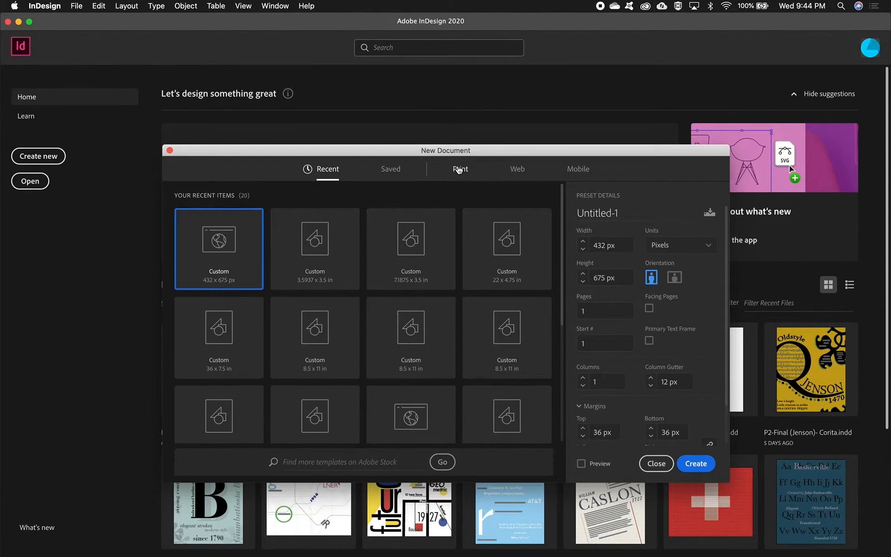
{"action": "left_click", "coordinate": [460, 168]}
{"action": "type", "text": "3.375"}
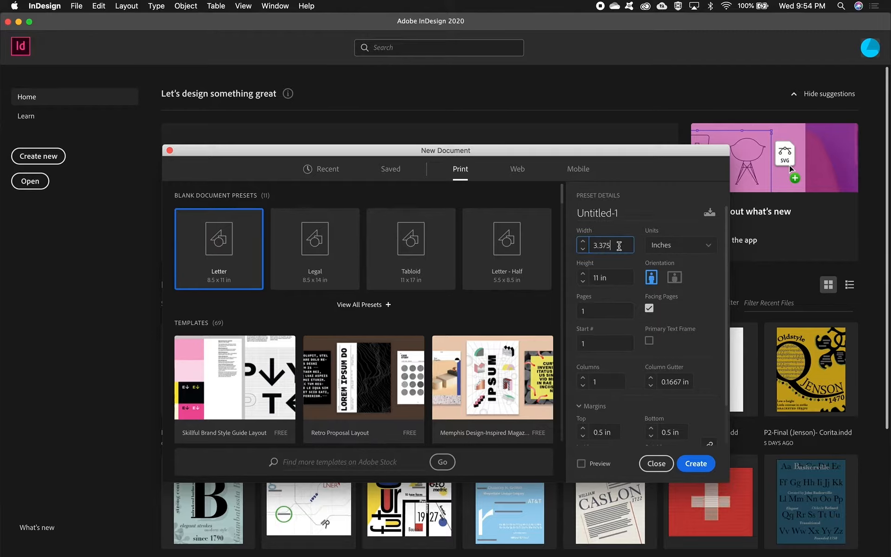
Set the page to 3.375 × 2.125 in with Facing Pages turned off
{"action": "left_click", "coordinate": [604, 277]}
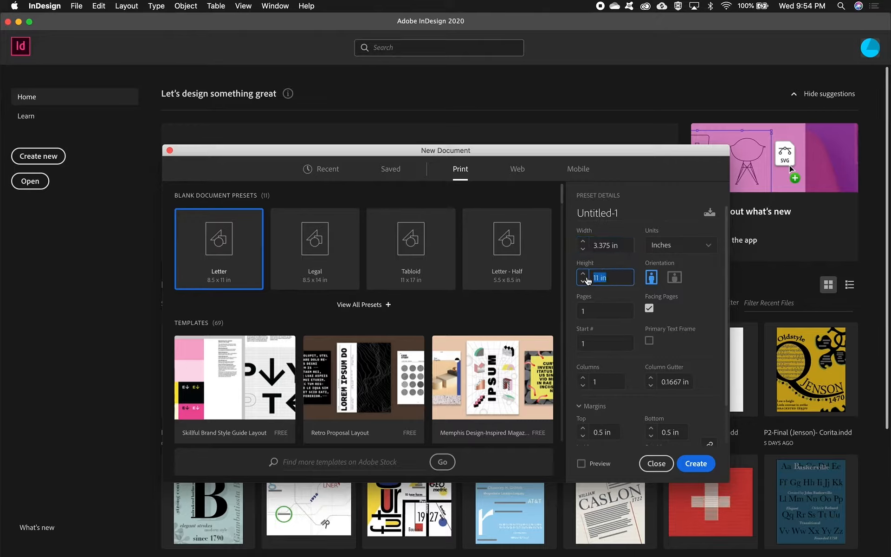
{"action": "type", "text": "2.125"}
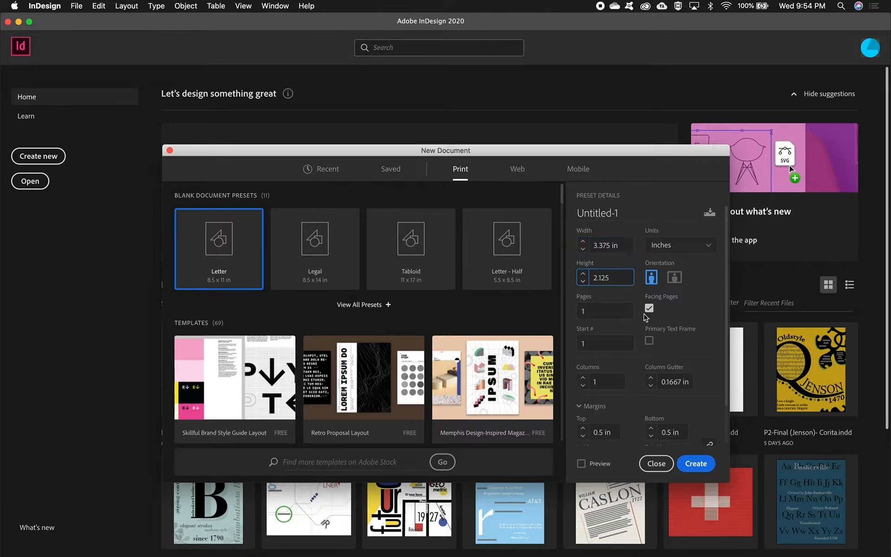
{"action": "left_click", "coordinate": [674, 277]}
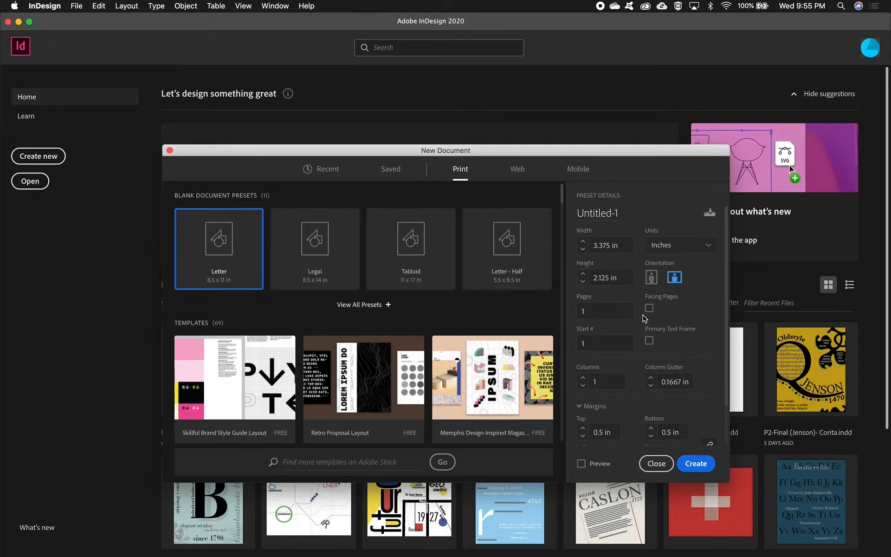
Set all four margins and all four bleed values to 0.125 in
{"action": "scroll", "scroll_direction": "down", "scroll_amount": 3}
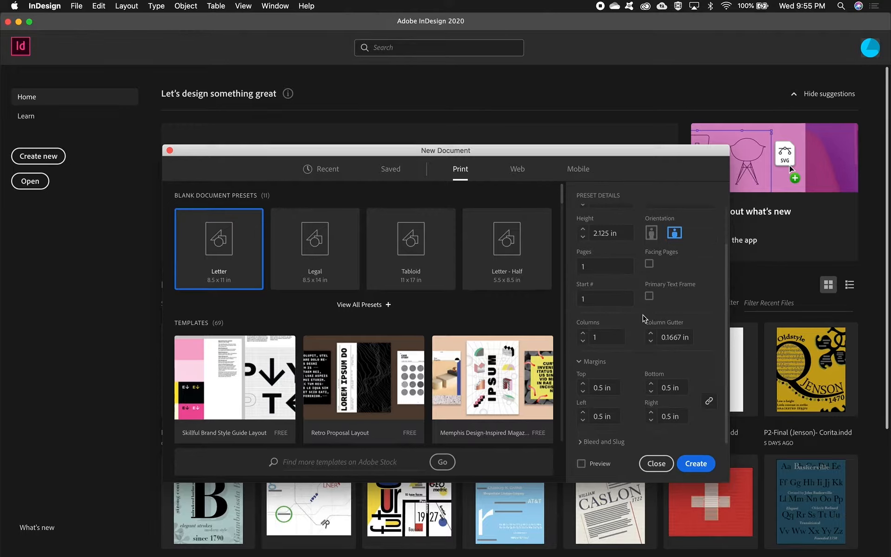
{"action": "mouse_move", "coordinate": [622, 395]}
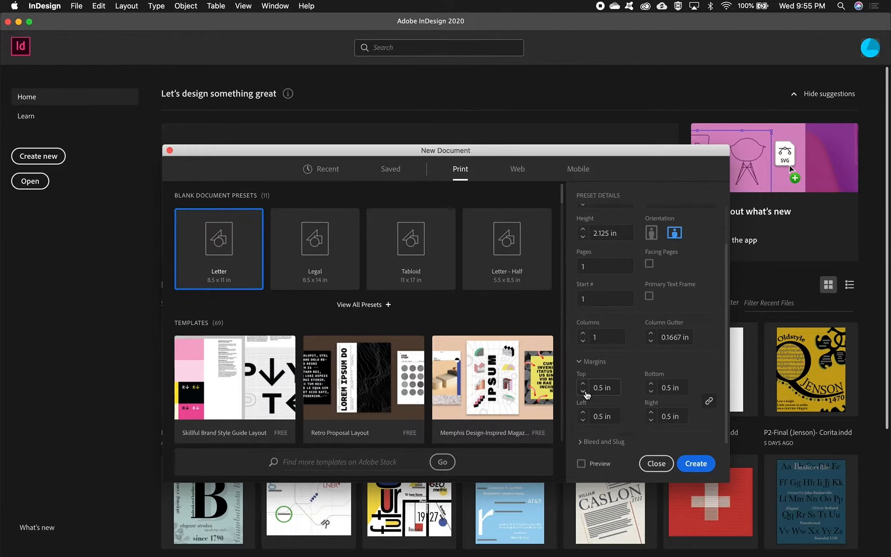
{"action": "left_click", "coordinate": [582, 390]}
{"action": "type", "text": "0.125"}
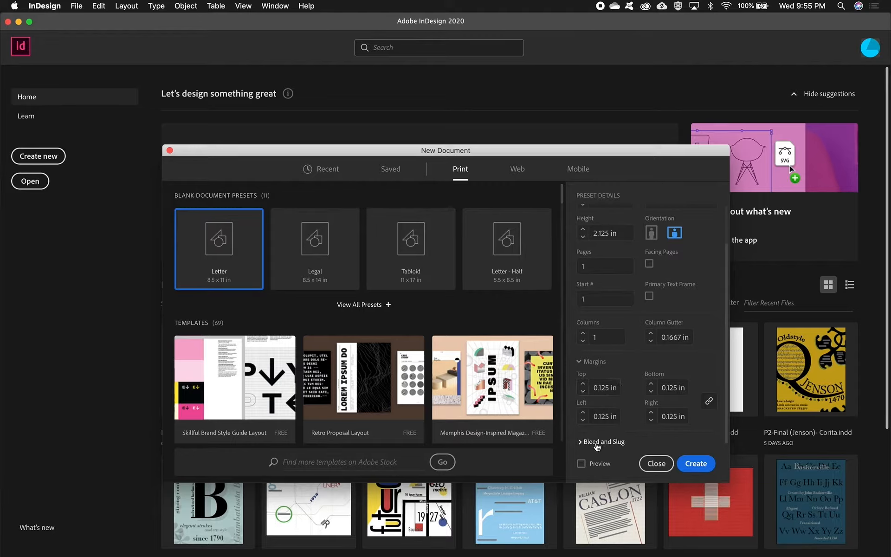
{"action": "left_click", "coordinate": [603, 442]}
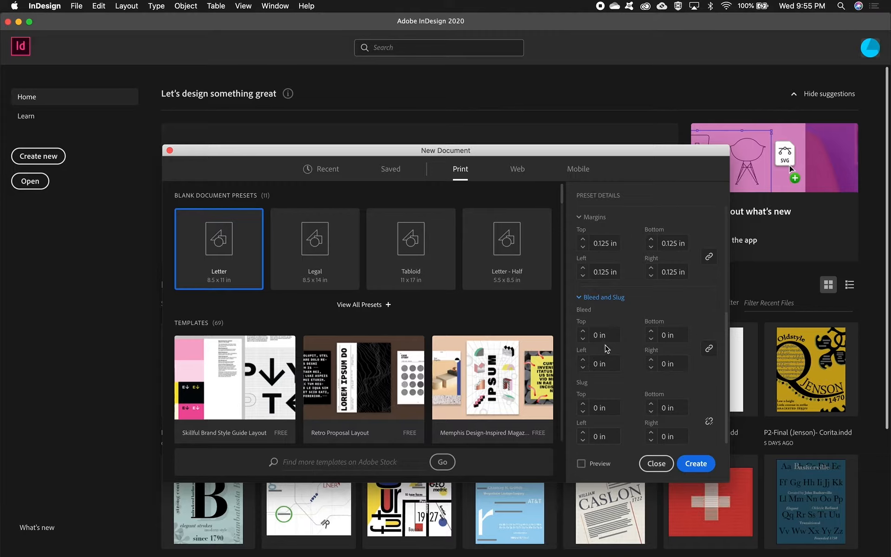
{"action": "left_click", "coordinate": [598, 334]}
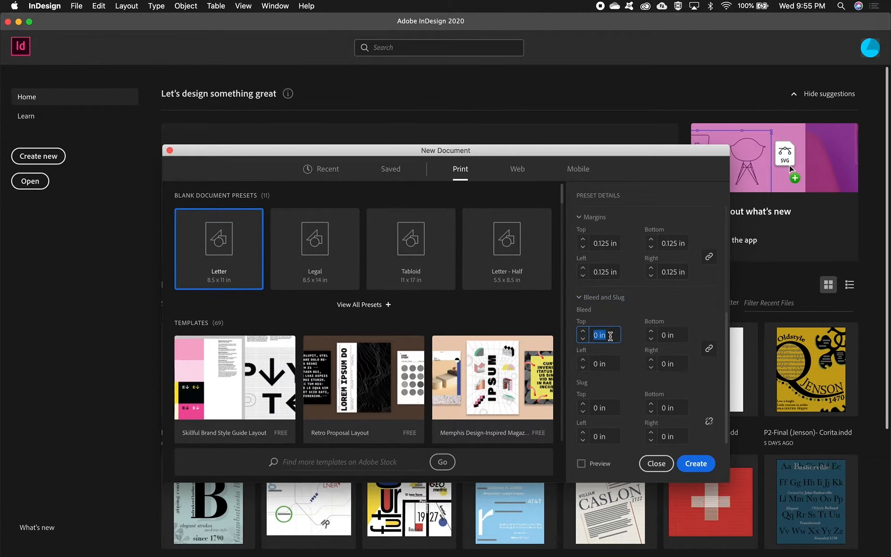
{"action": "mouse_move", "coordinate": [701, 345]}
{"action": "type", "text": "0.125"}
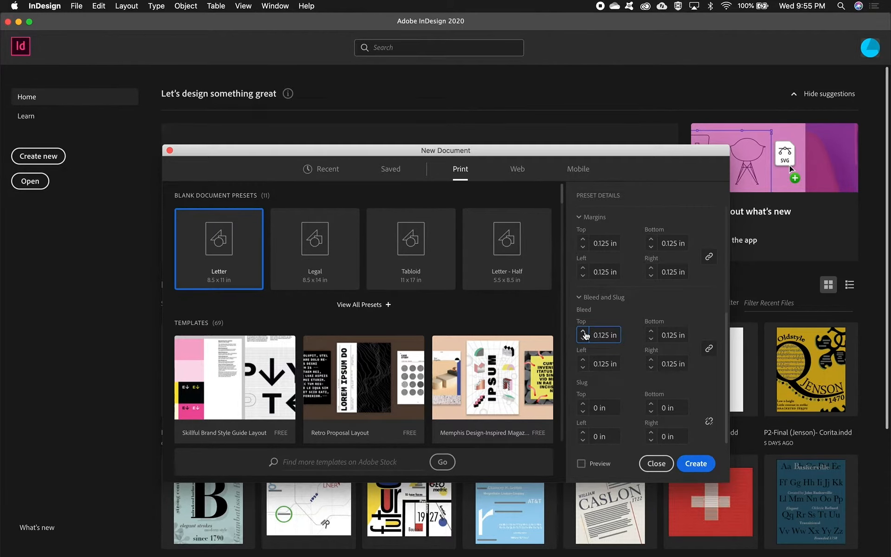
{"action": "mouse_move", "coordinate": [671, 350]}
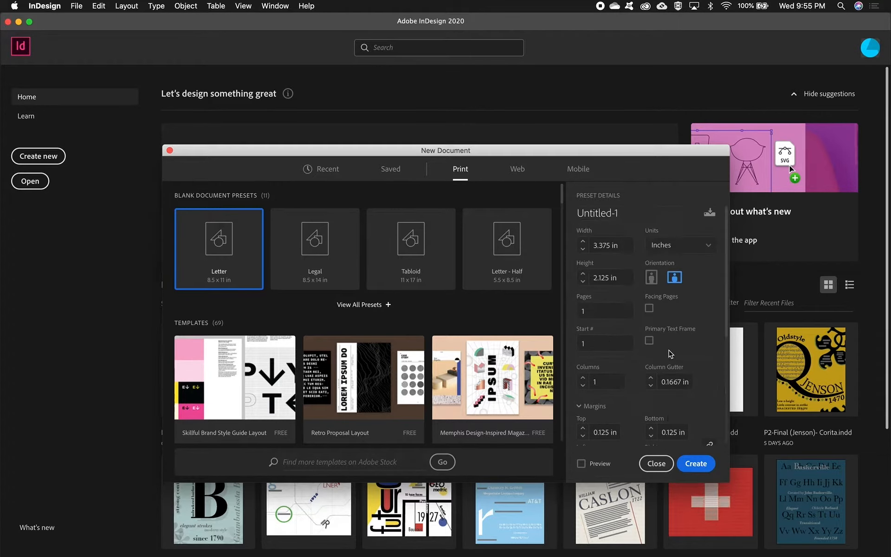
{"action": "left_click", "coordinate": [605, 245]}
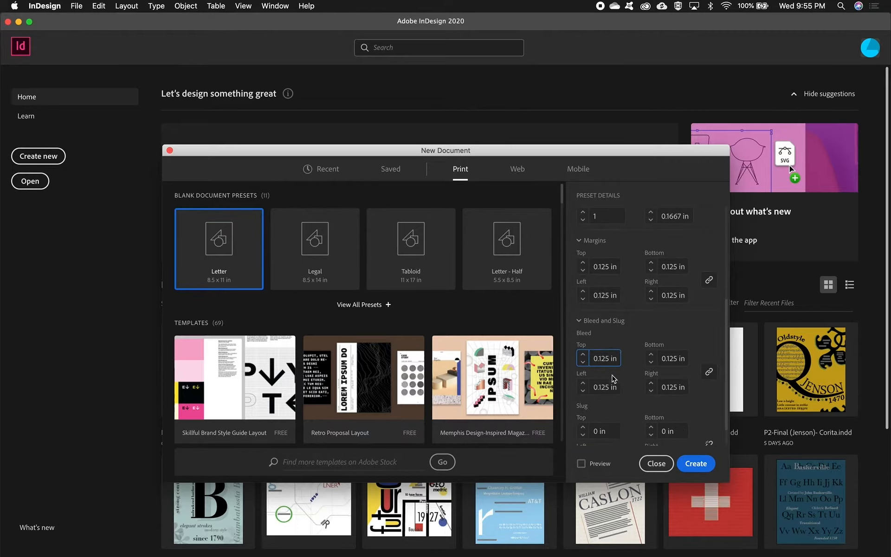
{"action": "mouse_move", "coordinate": [685, 498]}
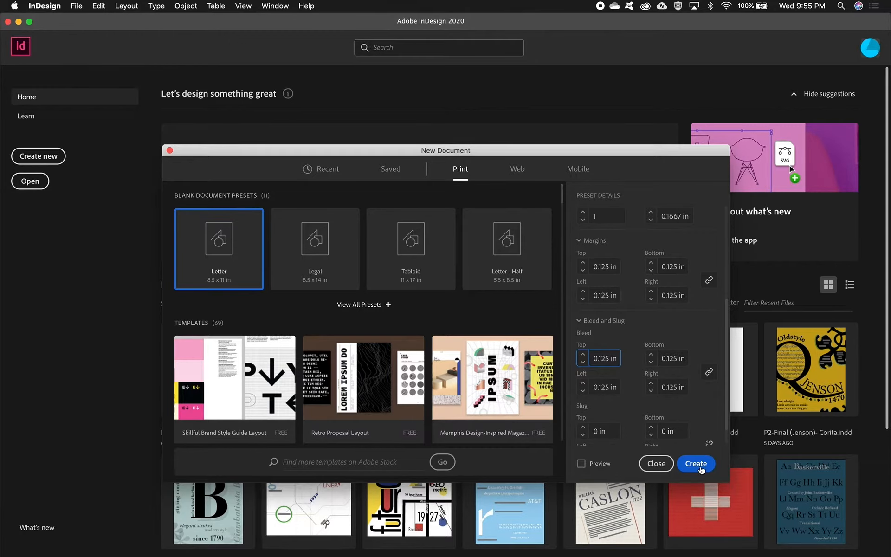
Create the document and draw a thin 1.81 × 0.23 in rectangle near the top-left
{"action": "left_click", "coordinate": [695, 464]}
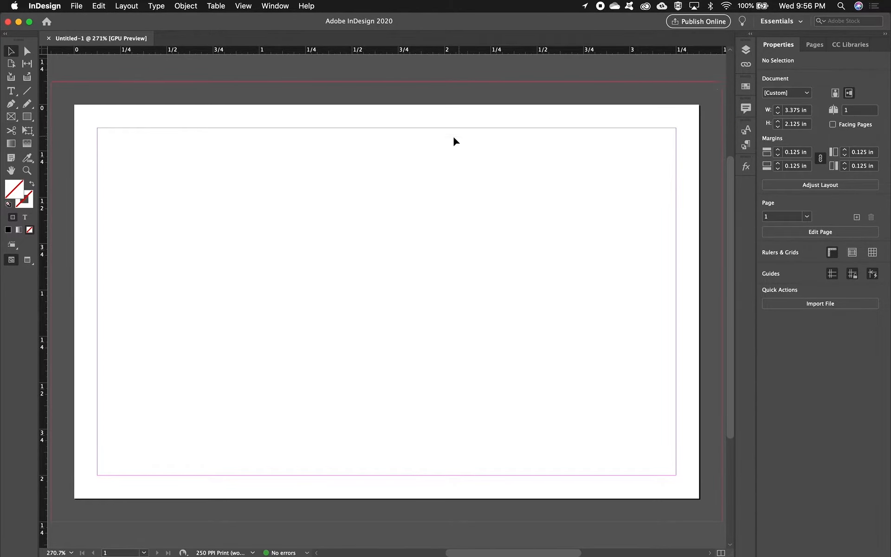
{"action": "mouse_move", "coordinate": [55, 207]}
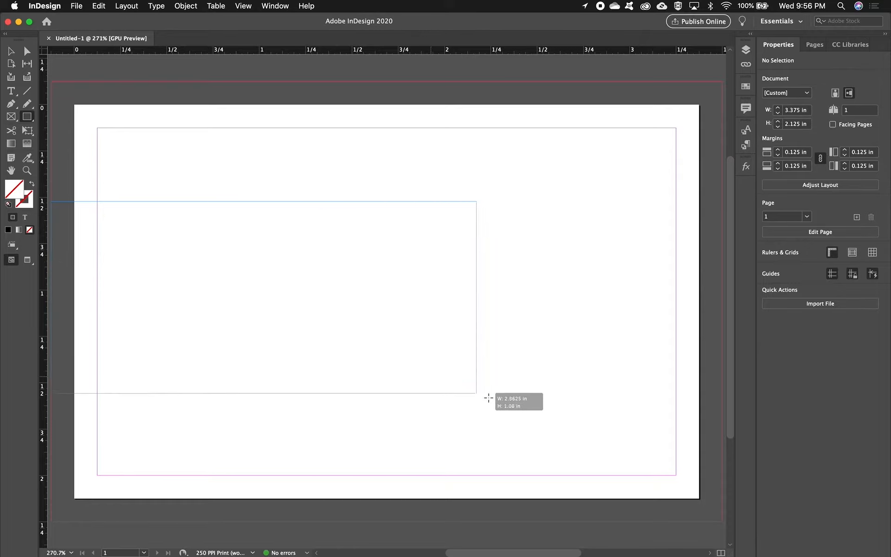
{"action": "left_click_drag", "start_coordinate": [478, 397], "coordinate": [721, 522]}
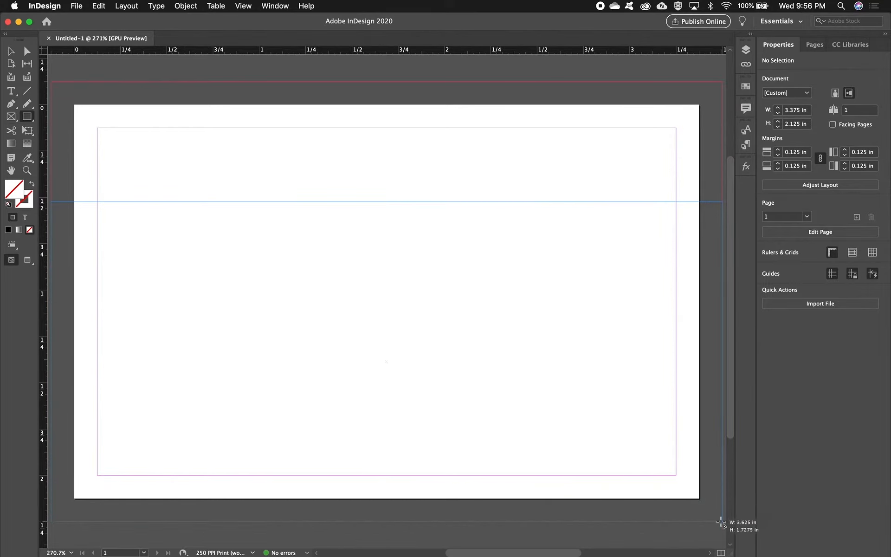
{"action": "left_click_drag", "start_coordinate": [721, 519], "coordinate": [721, 258]}
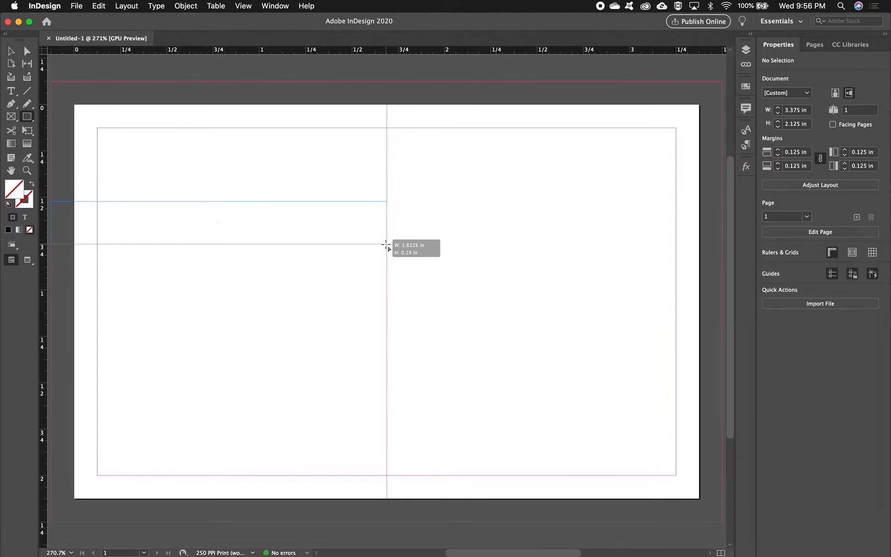
{"action": "left_click_drag", "start_coordinate": [51, 202], "coordinate": [387, 245]}
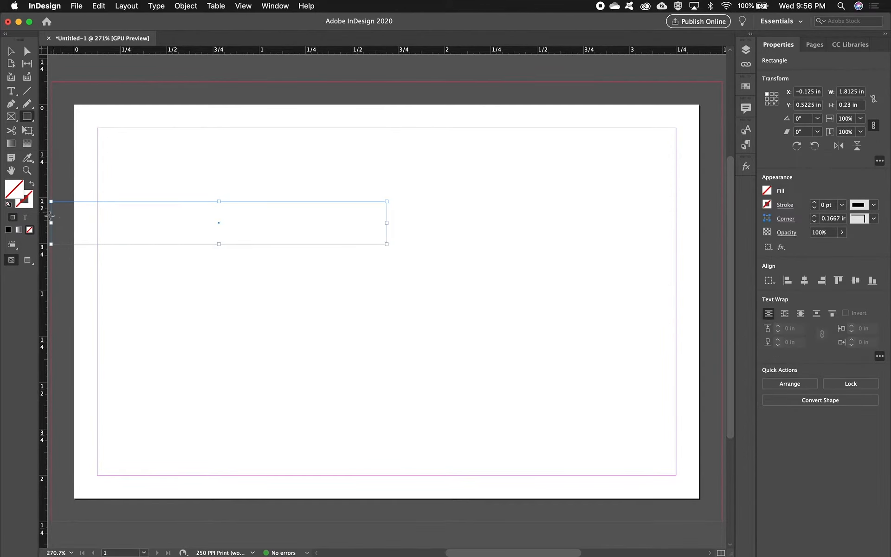
{"action": "mouse_move", "coordinate": [83, 223]}
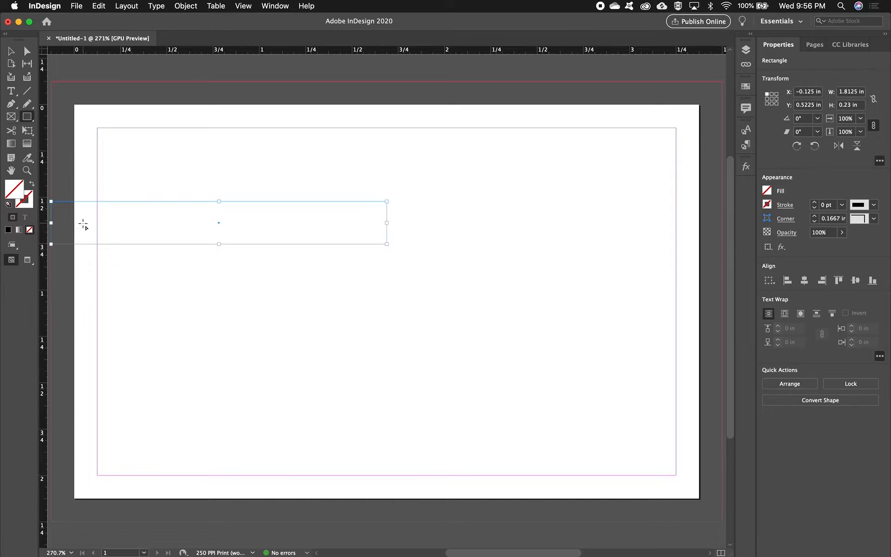
{"action": "mouse_move", "coordinate": [62, 220]}
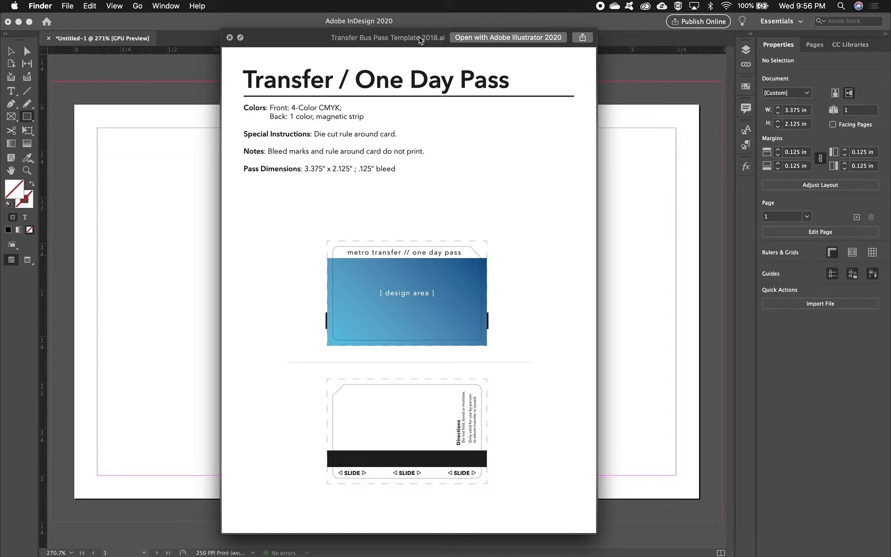
{"action": "mouse_move", "coordinate": [397, 264]}
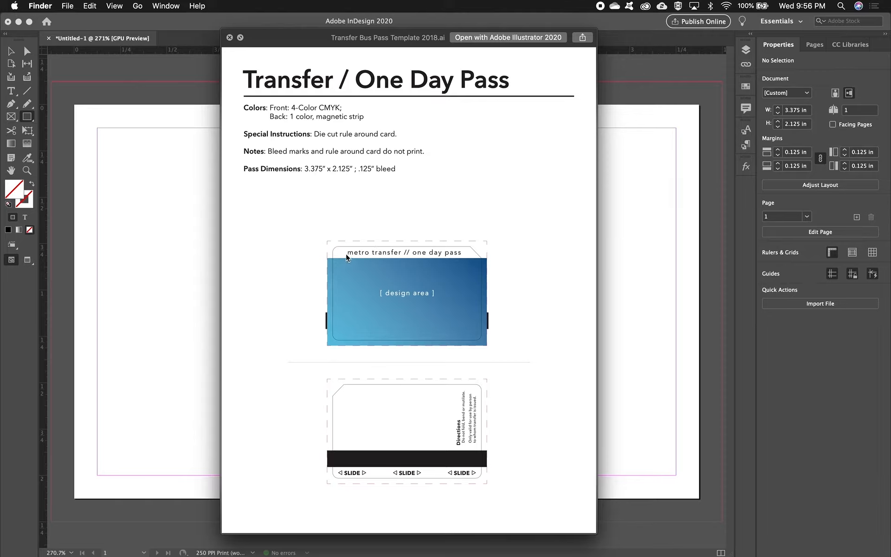
{"action": "mouse_move", "coordinate": [411, 253]}
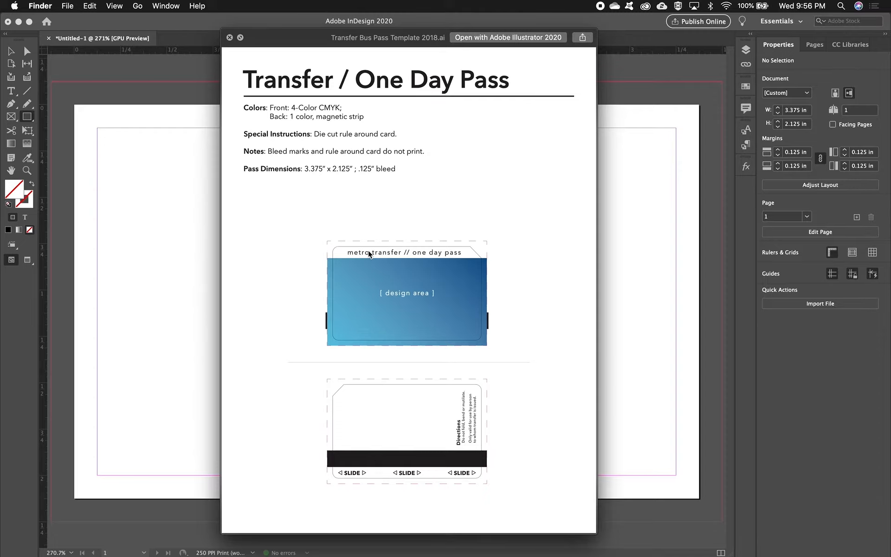
{"action": "mouse_move", "coordinate": [328, 191]}
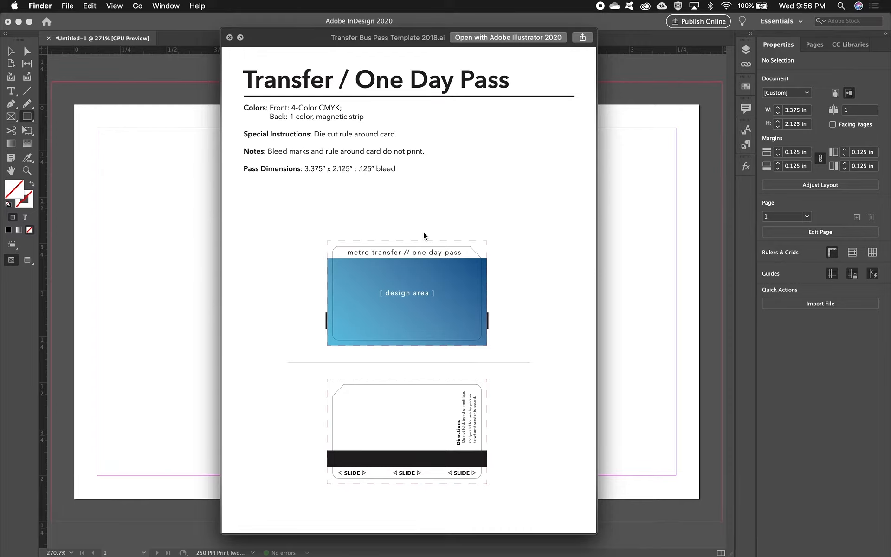
Close the Quick Look template preview to return to the empty pass document
{"action": "left_click", "coordinate": [229, 37]}
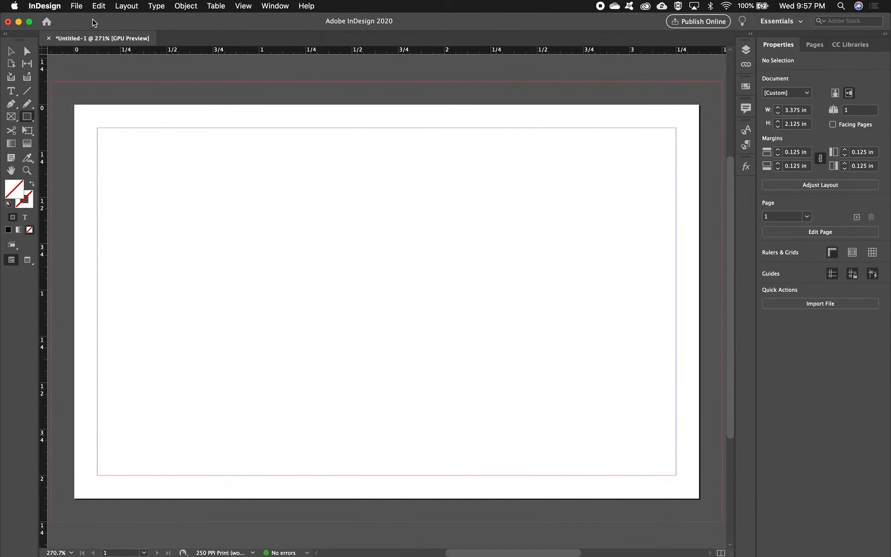
{"action": "left_click", "coordinate": [77, 6]}
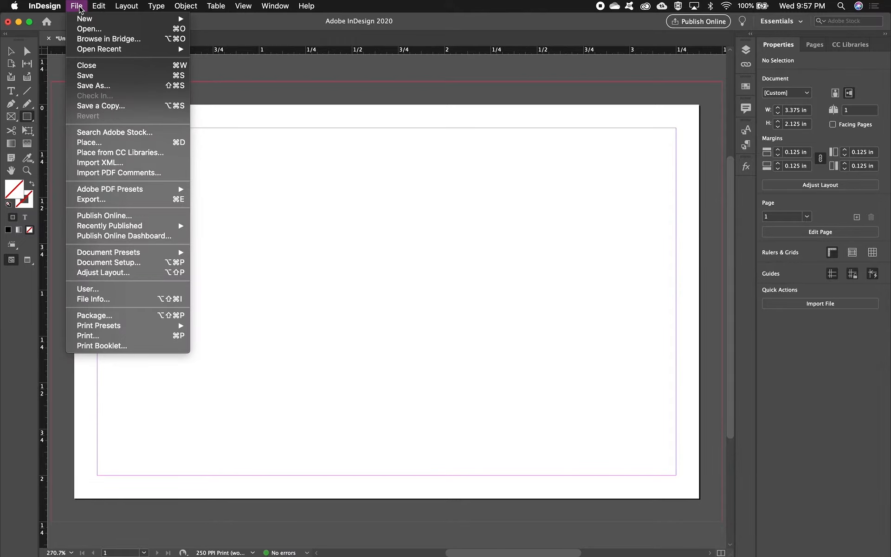
Place the Transfer / One Day Pass template from Students > 220 Typography > Bus Lines Info
{"action": "left_click", "coordinate": [76, 6]}
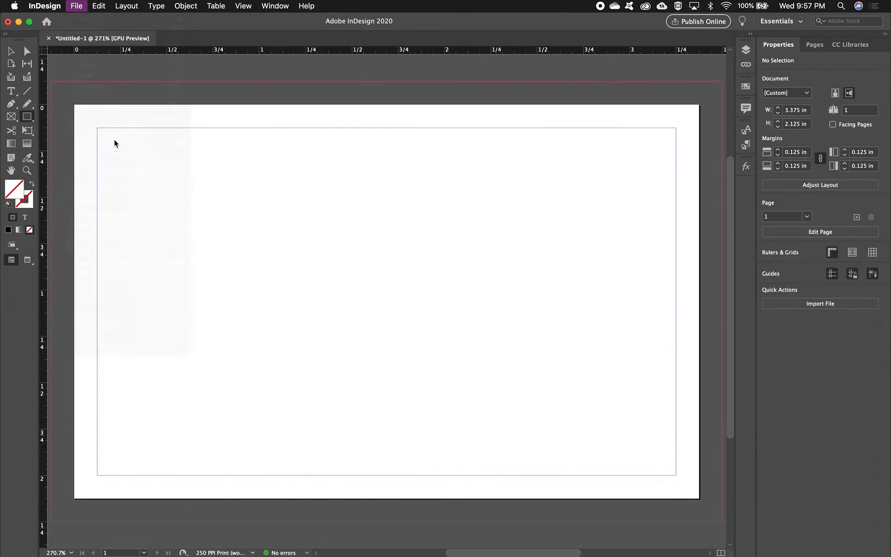
{"action": "left_click", "coordinate": [75, 5]}
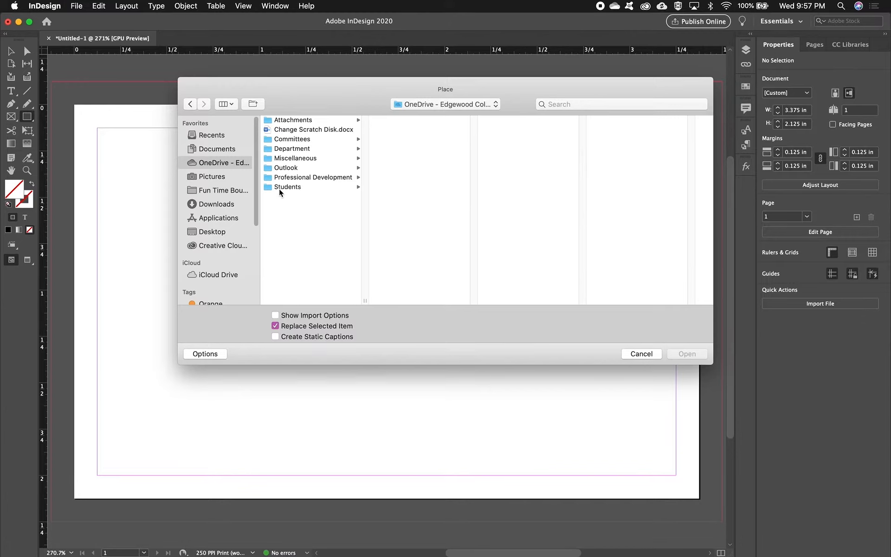
{"action": "left_click", "coordinate": [287, 187]}
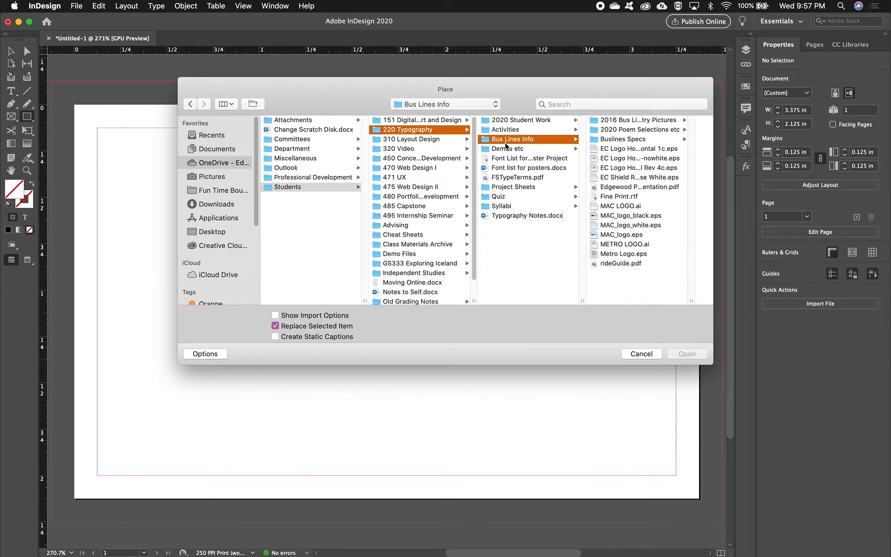
{"action": "left_click", "coordinate": [623, 138]}
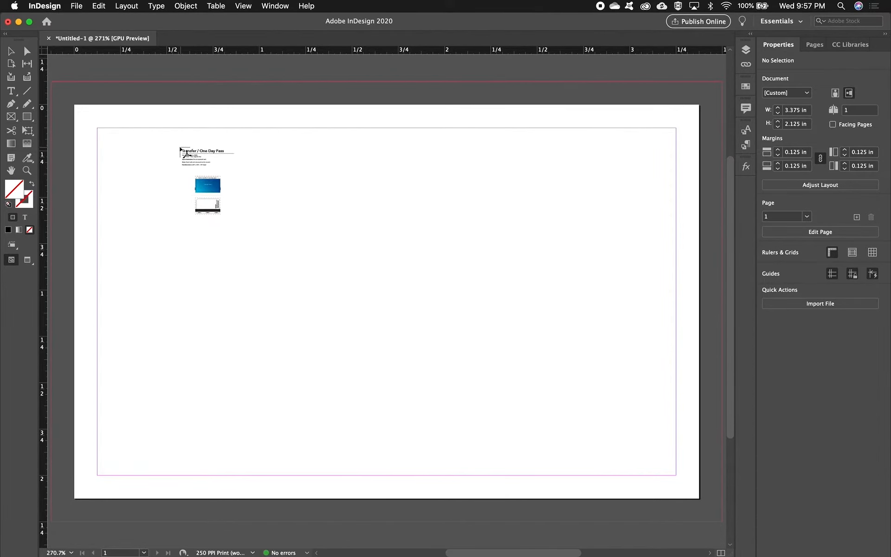
Drop the template at full size and shift it so the front card covers the page
{"action": "left_click", "coordinate": [205, 155]}
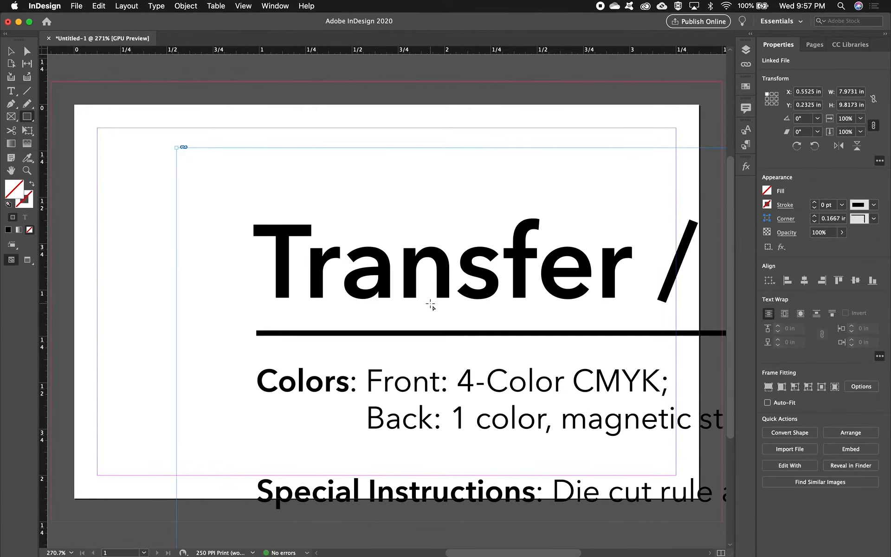
{"action": "scroll", "scroll_direction": "down", "scroll_amount": 3}
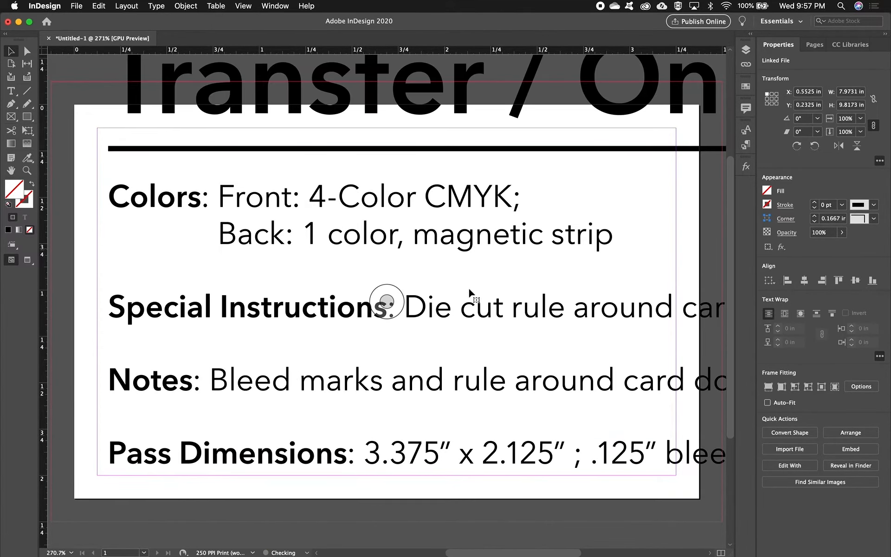
{"action": "left_click_drag", "start_coordinate": [386, 307], "coordinate": [466, 393]}
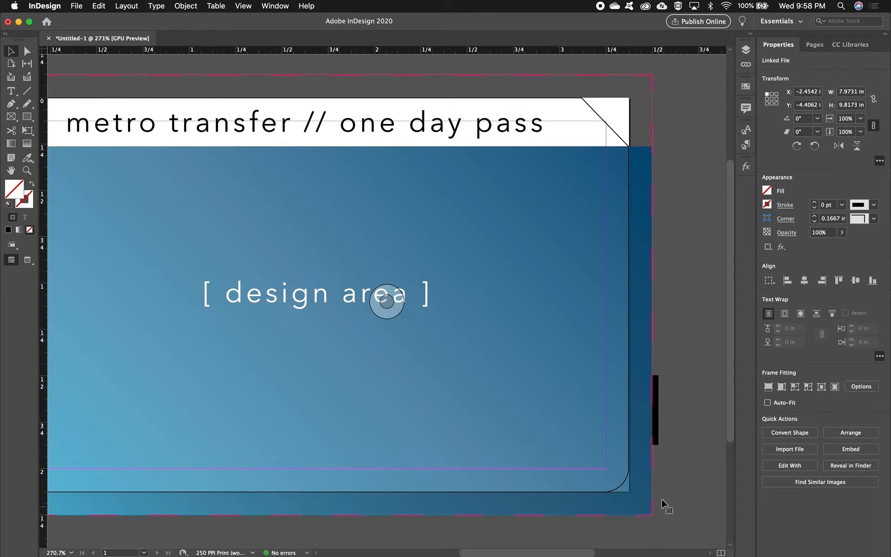
{"action": "mouse_move", "coordinate": [590, 90]}
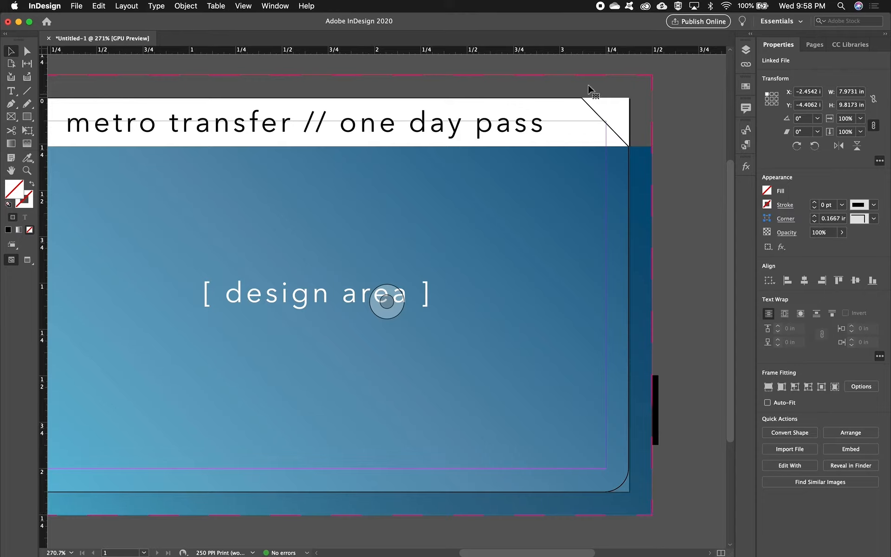
{"action": "mouse_move", "coordinate": [165, 169]}
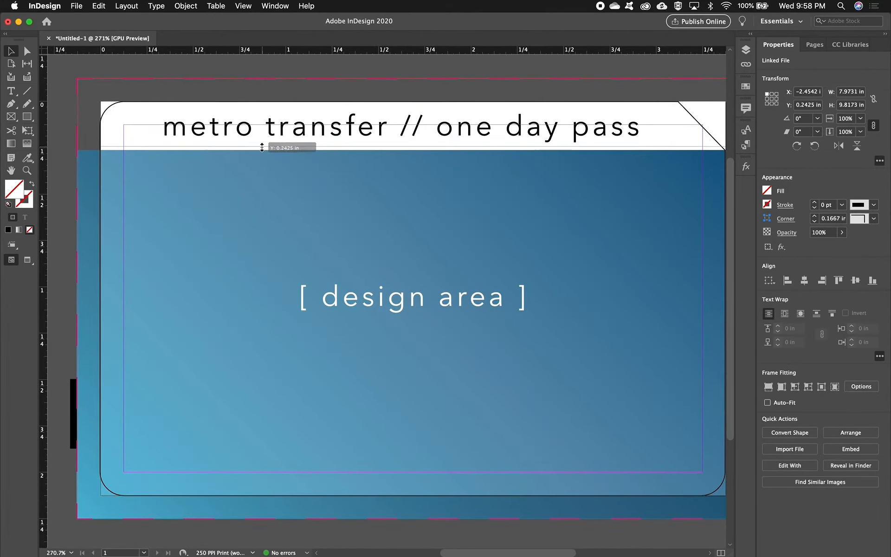
Drag a horizontal guide from the top ruler to just under the card header
{"action": "left_click_drag", "start_coordinate": [262, 147], "coordinate": [261, 151]}
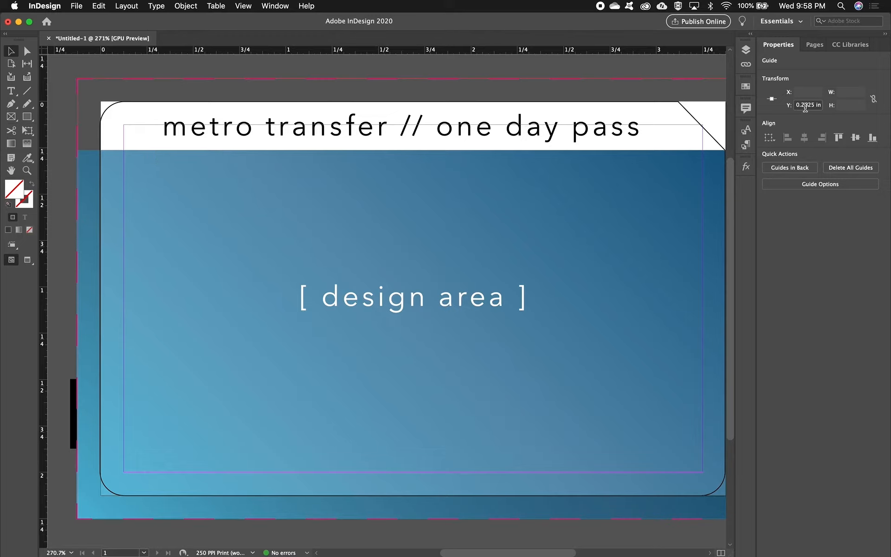
{"action": "mouse_move", "coordinate": [835, 106]}
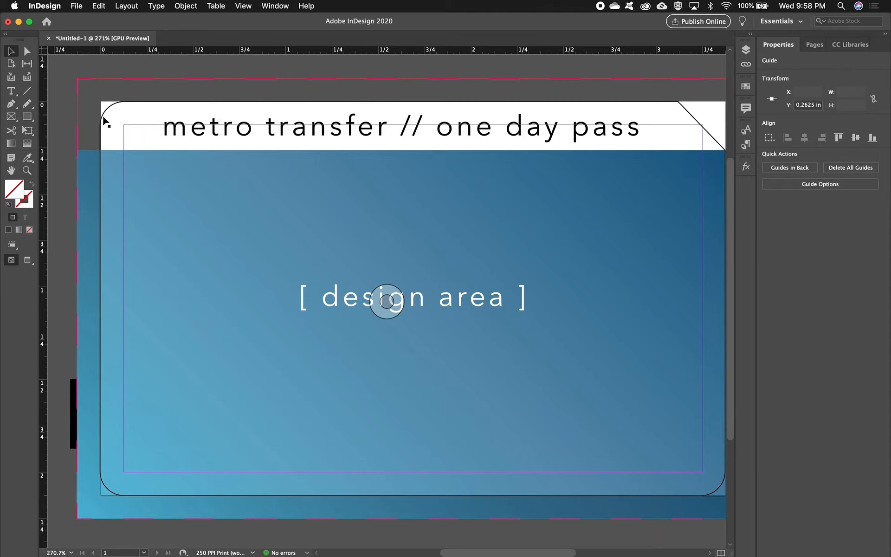
{"action": "mouse_move", "coordinate": [717, 145]}
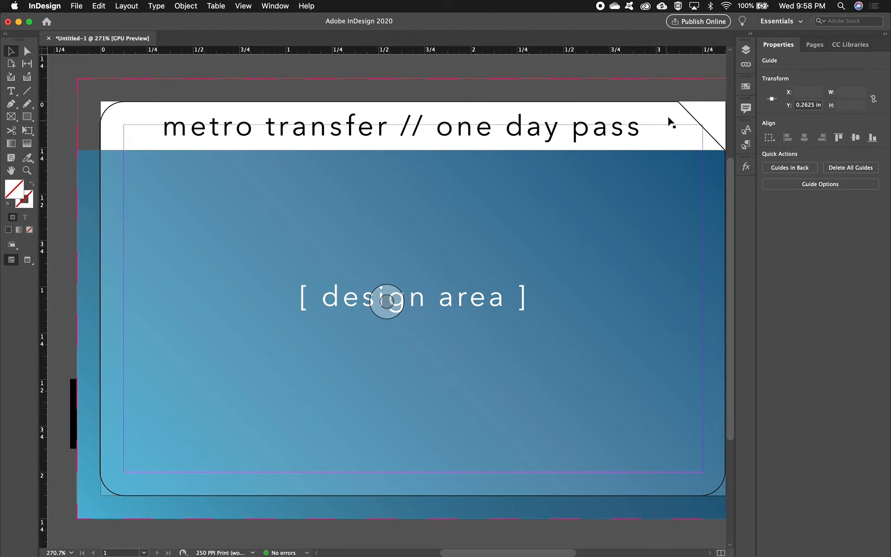
{"action": "mouse_move", "coordinate": [707, 132]}
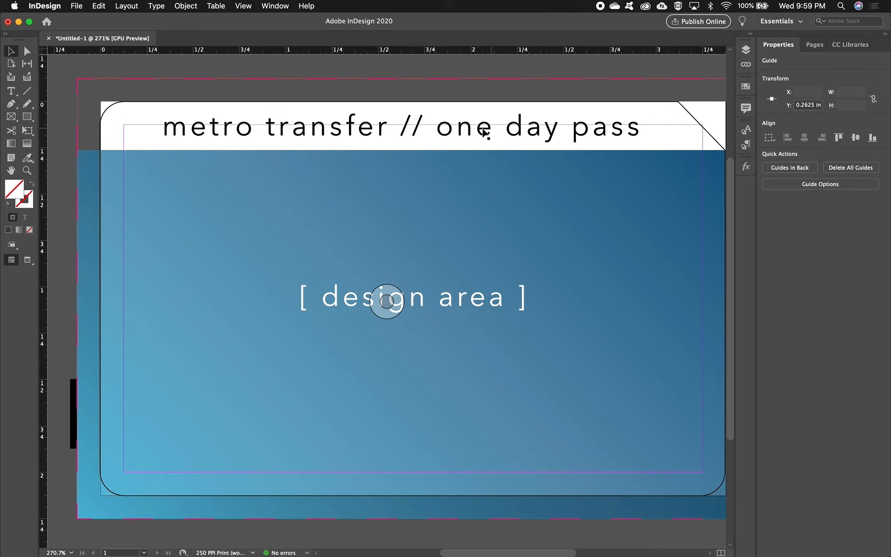
{"action": "mouse_move", "coordinate": [113, 103]}
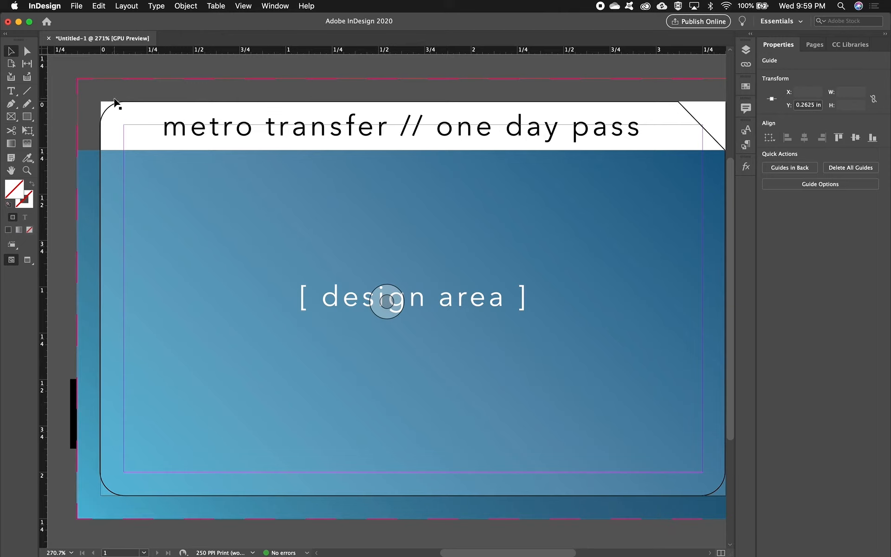
{"action": "mouse_move", "coordinate": [135, 495]}
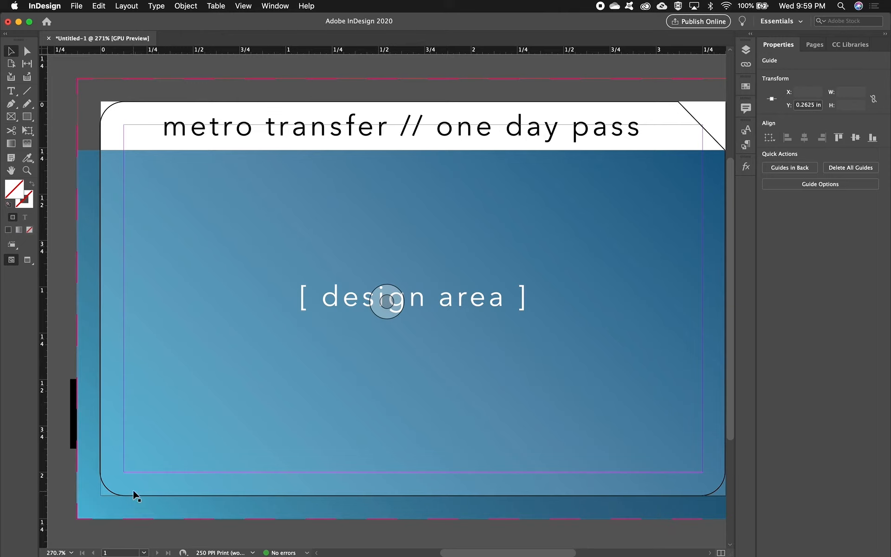
{"action": "mouse_move", "coordinate": [721, 476]}
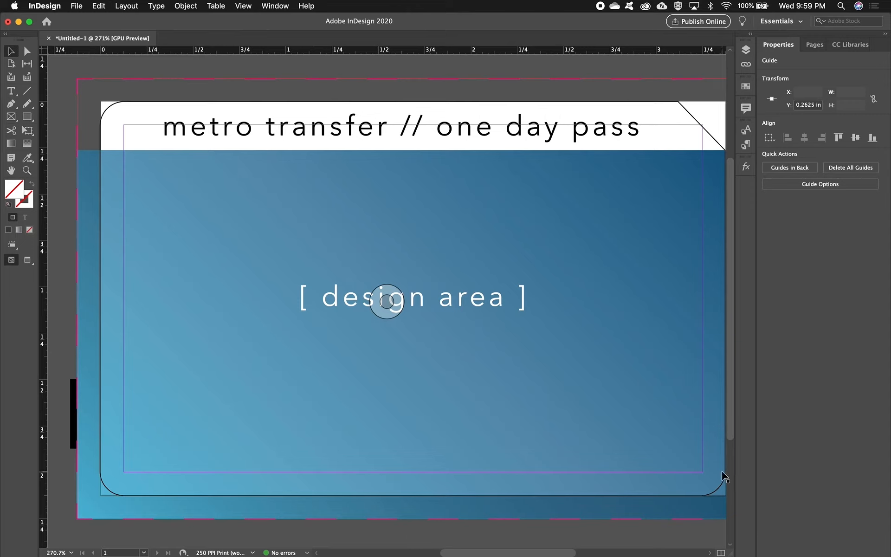
{"action": "mouse_move", "coordinate": [705, 489]}
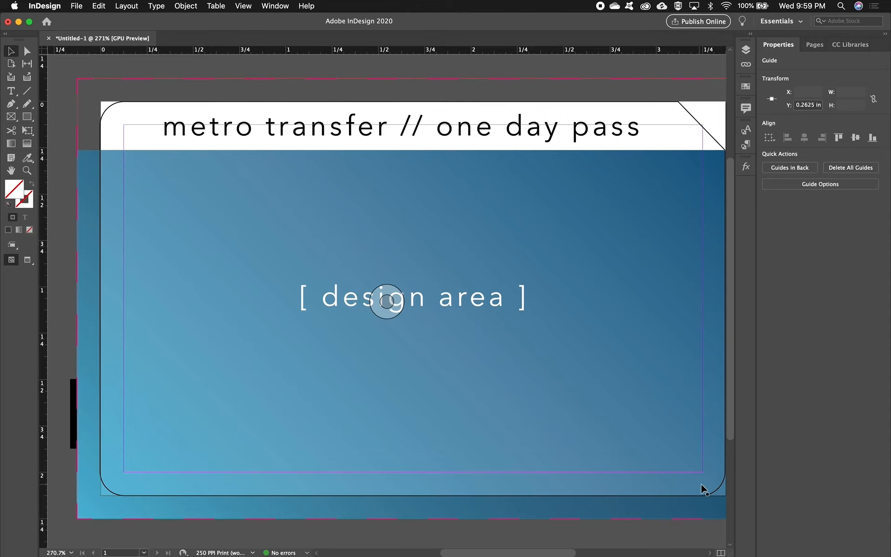
{"action": "mouse_move", "coordinate": [710, 497]}
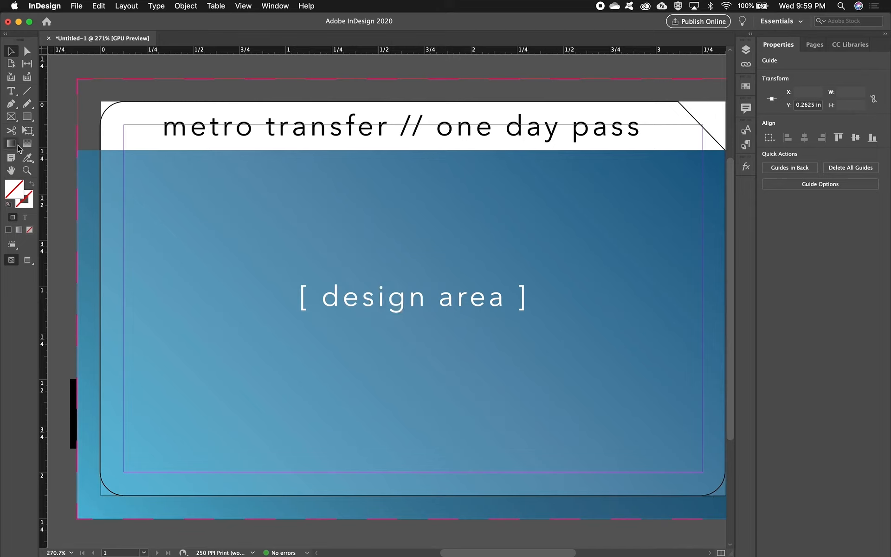
{"action": "mouse_move", "coordinate": [26, 90]}
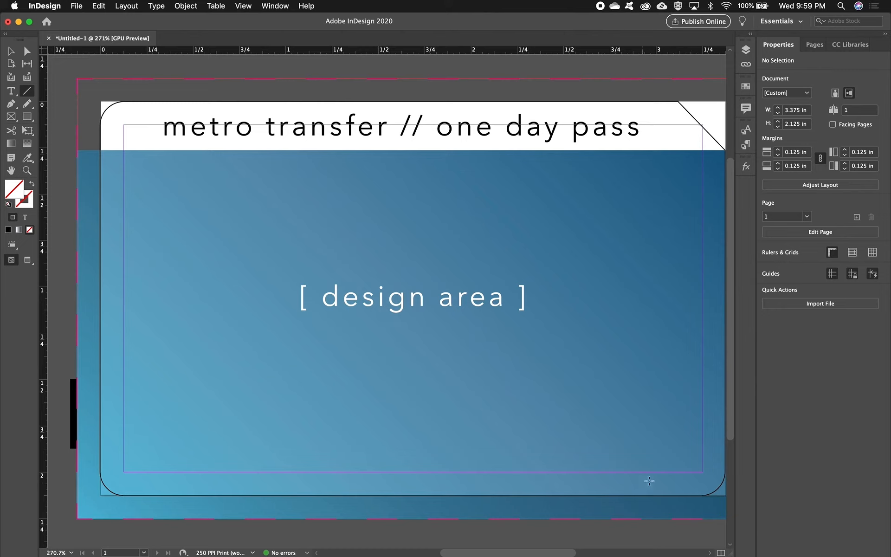
{"action": "mouse_move", "coordinate": [692, 153]}
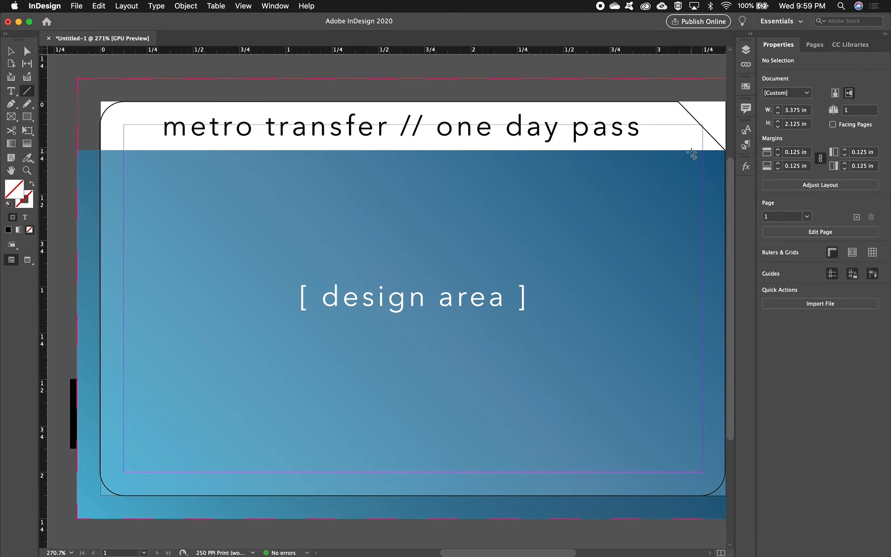
{"action": "mouse_move", "coordinate": [666, 187]}
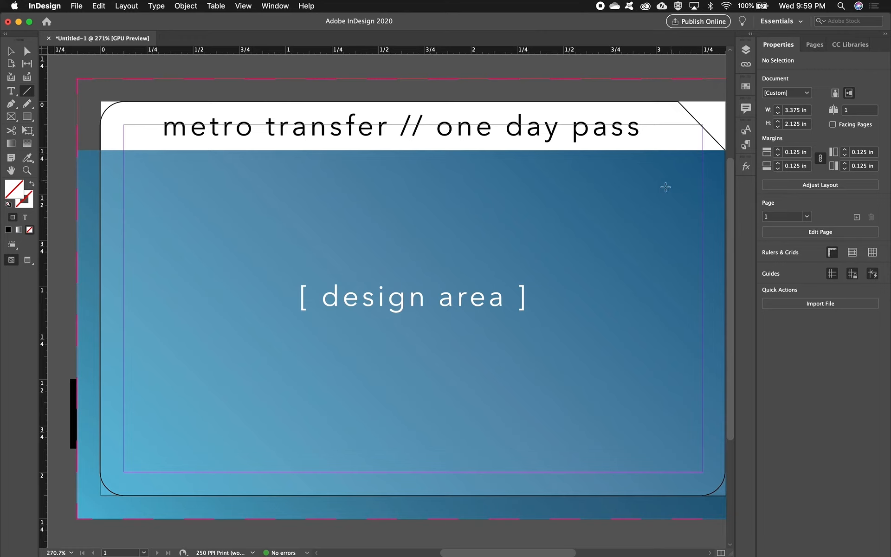
{"action": "mouse_move", "coordinate": [208, 194]}
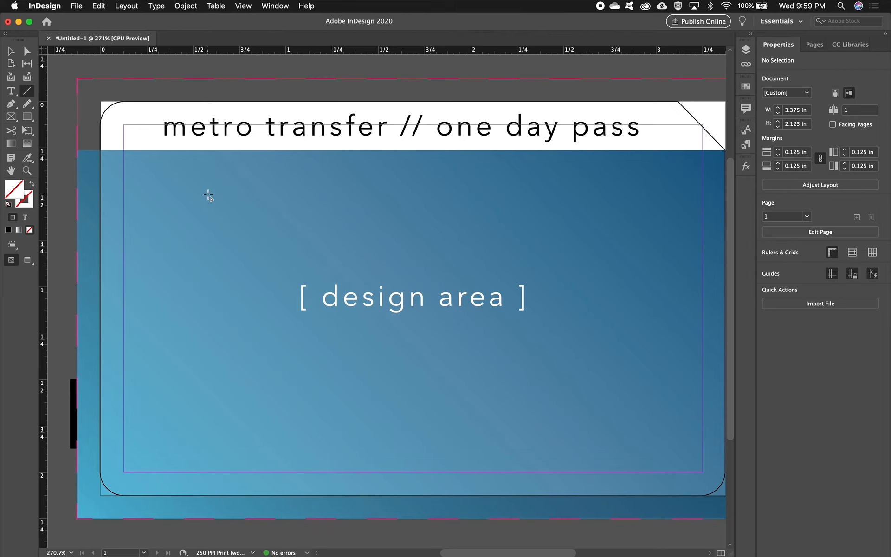
{"action": "mouse_move", "coordinate": [86, 199]}
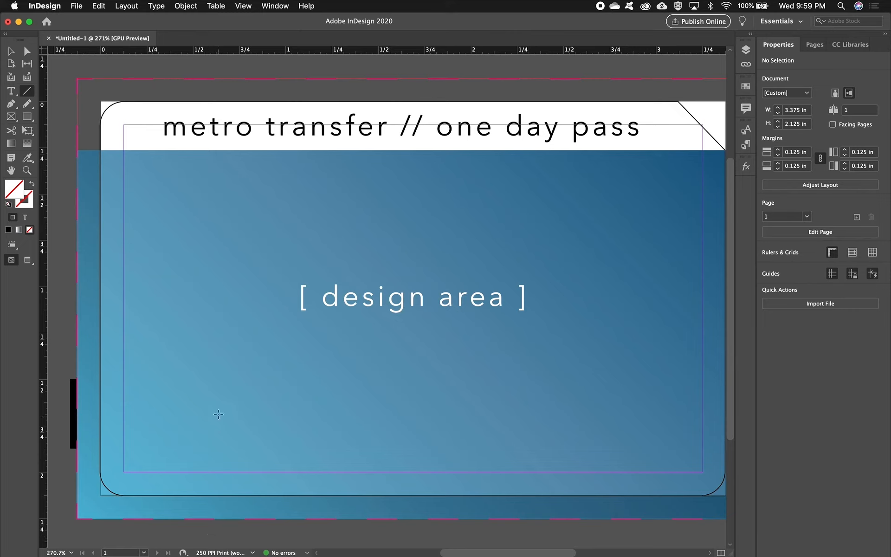
{"action": "mouse_move", "coordinate": [232, 529]}
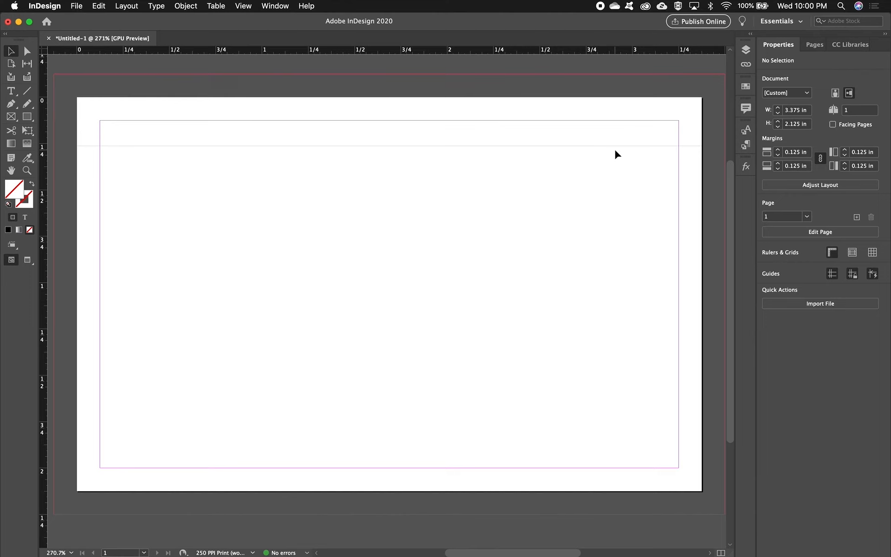
{"action": "mouse_move", "coordinate": [508, 152]}
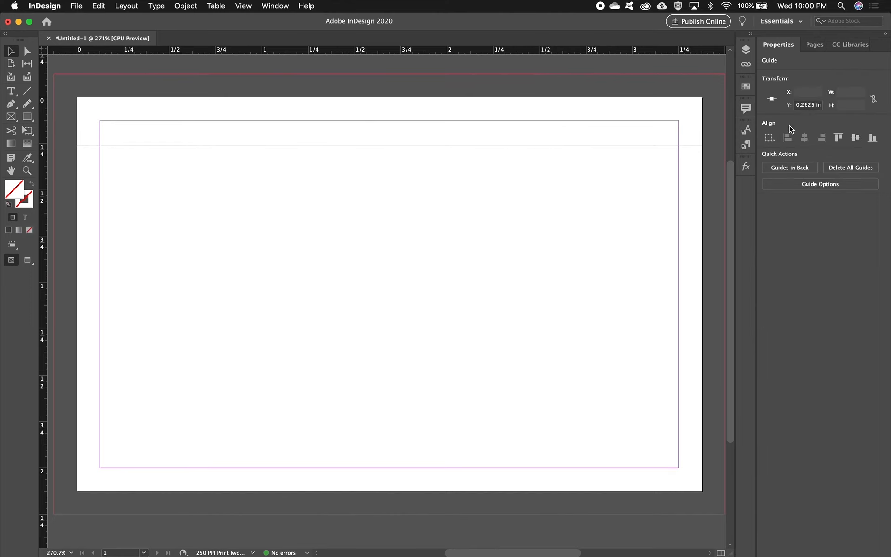
{"action": "mouse_move", "coordinate": [685, 96]}
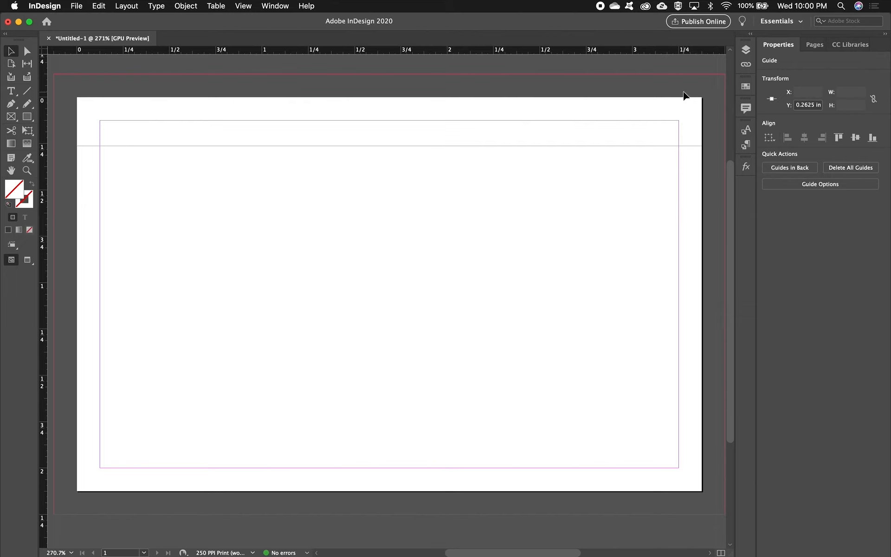
{"action": "mouse_move", "coordinate": [686, 157]}
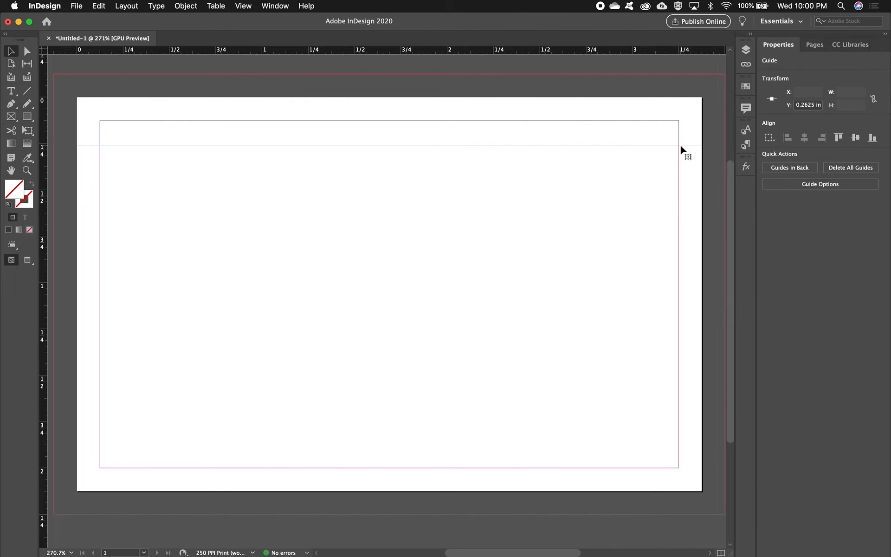
{"action": "mouse_move", "coordinate": [355, 221]}
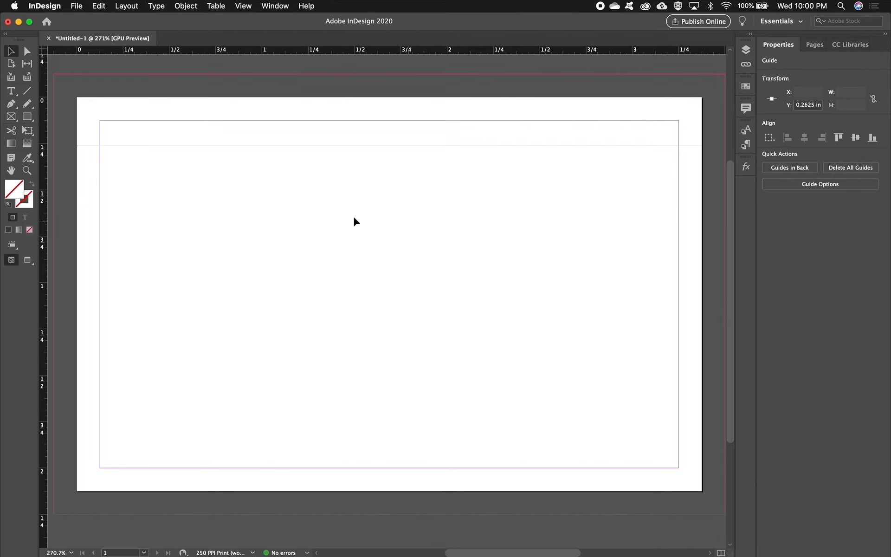